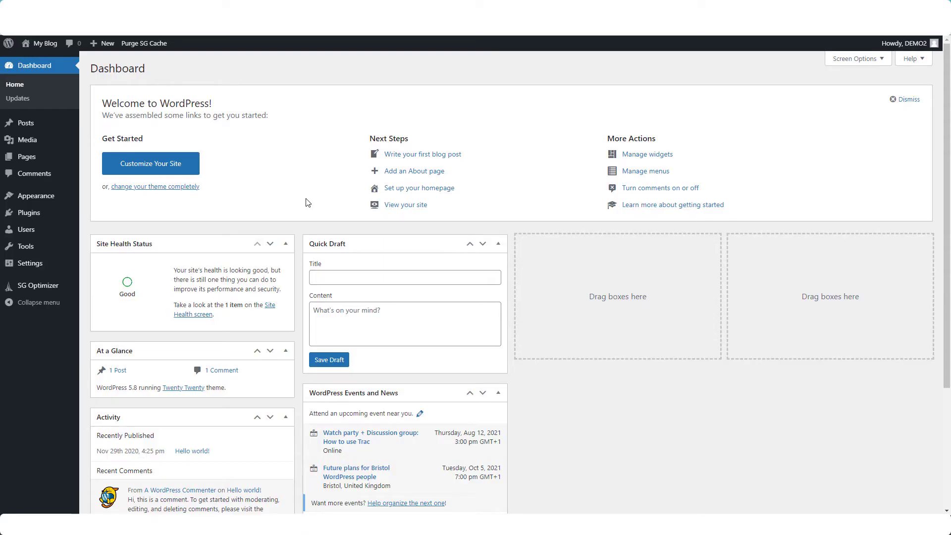
mouse_move(223, 210)
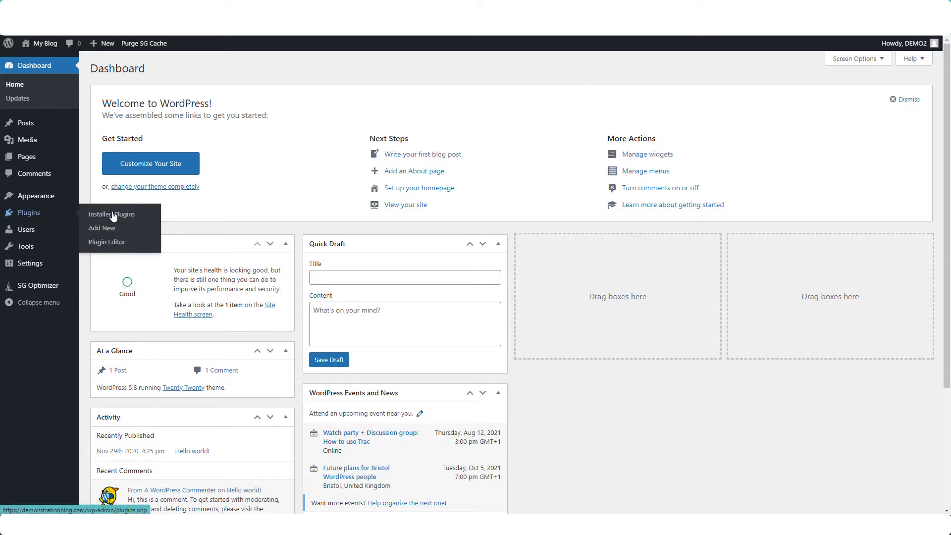
Install and activate the Akismet Spam Protection plugin from Plugins > Add New.
click(101, 228)
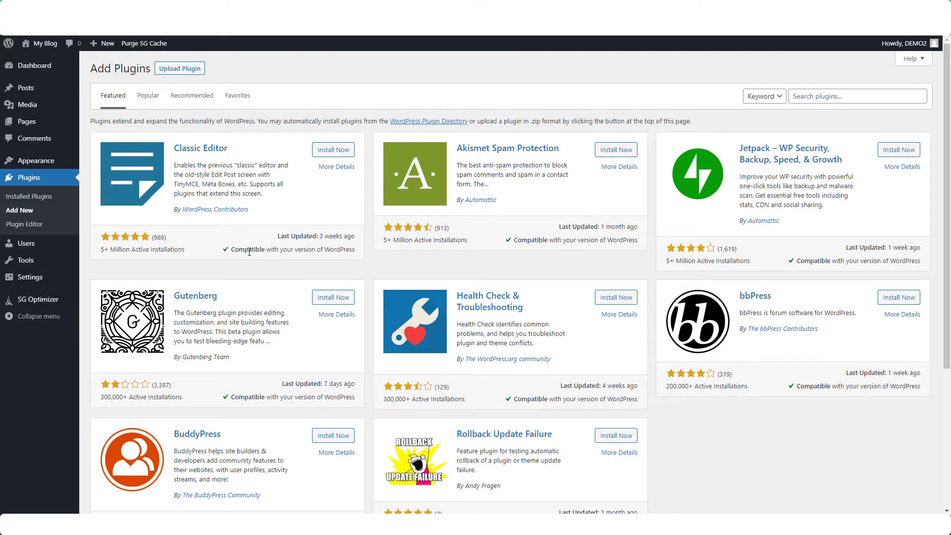
mouse_move(431, 205)
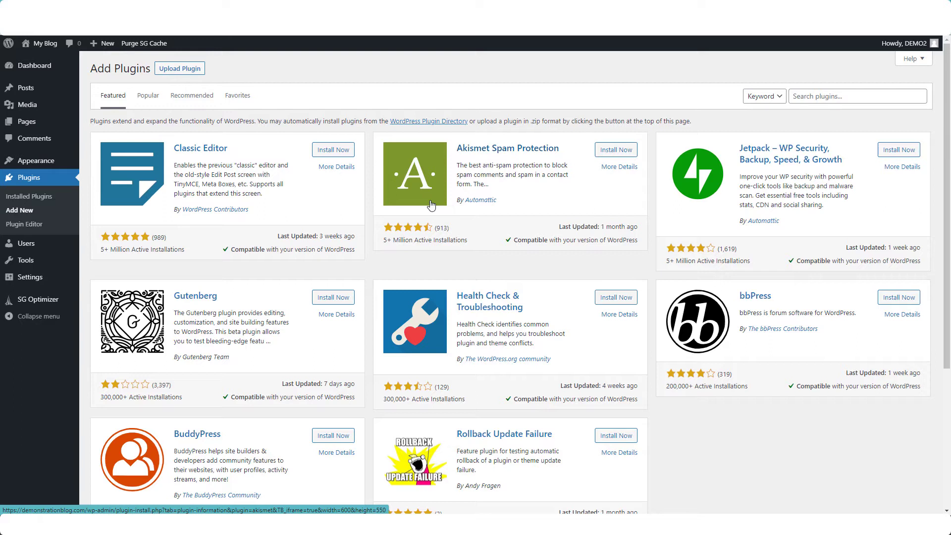
mouse_move(494, 193)
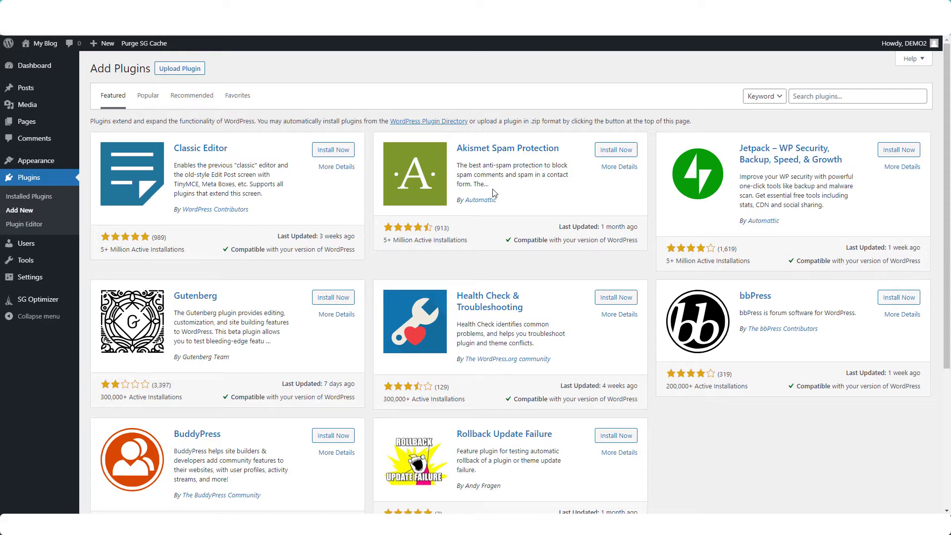
mouse_move(830, 96)
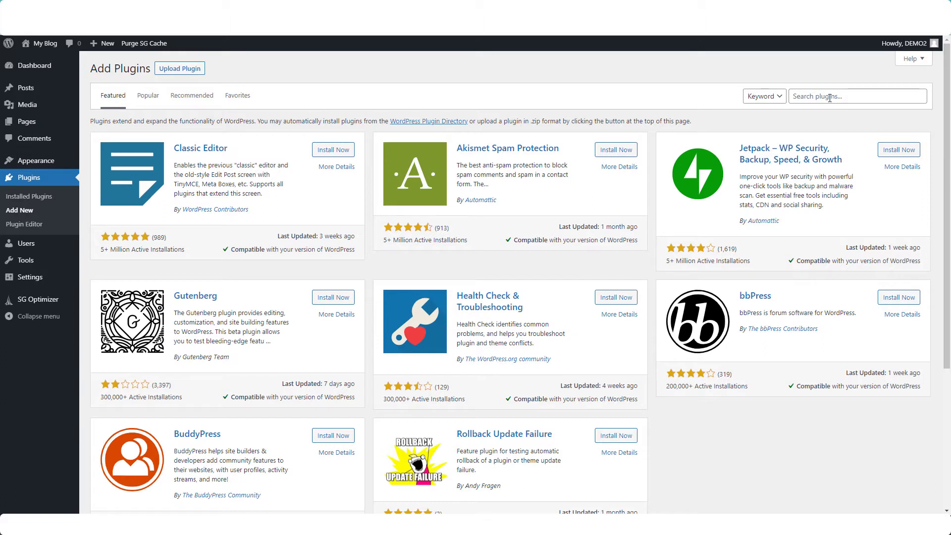
mouse_move(615, 149)
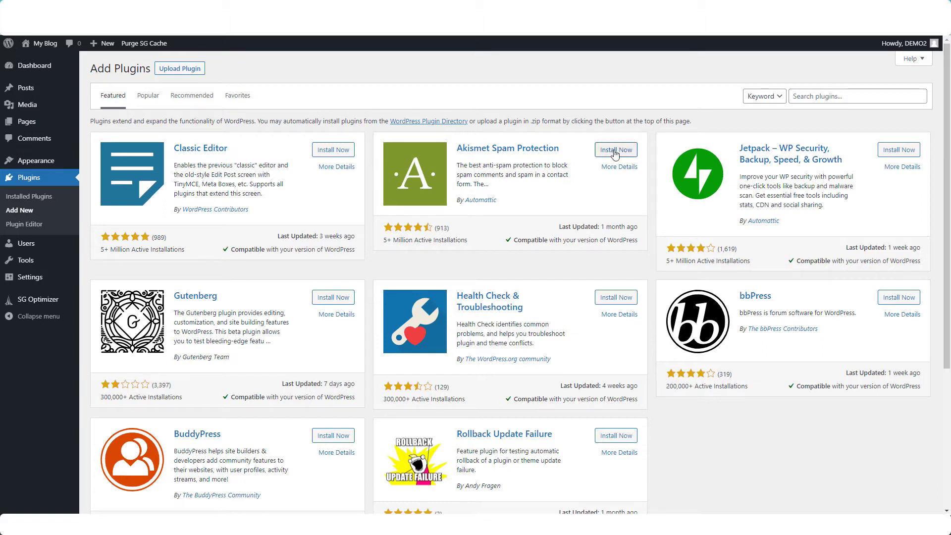
click(615, 150)
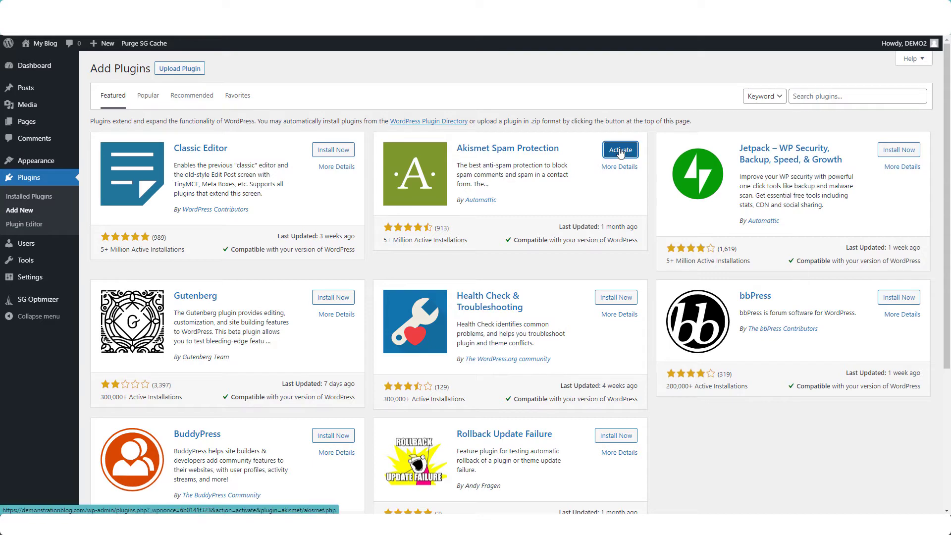
click(620, 150)
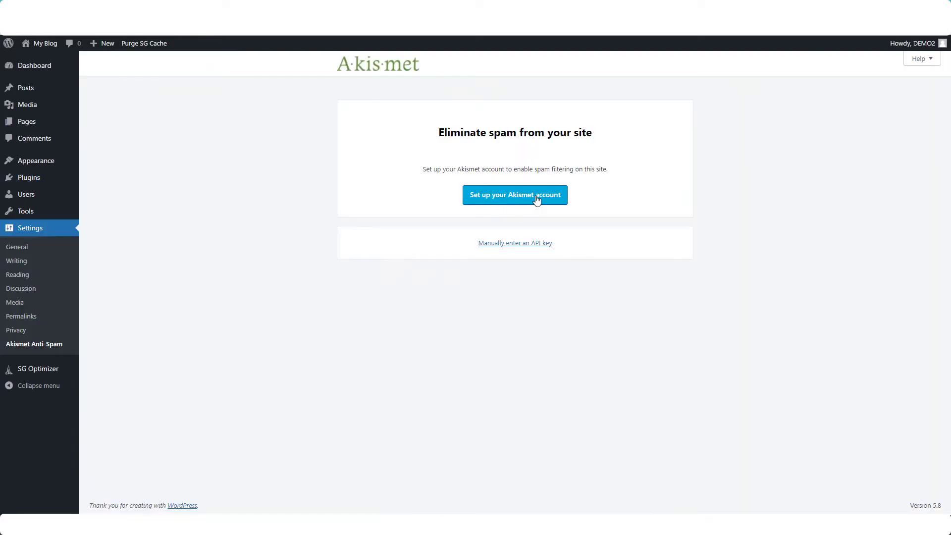
Start Akismet account setup, landing on the Personal/Plus/Enterprise pricing page.
click(514, 195)
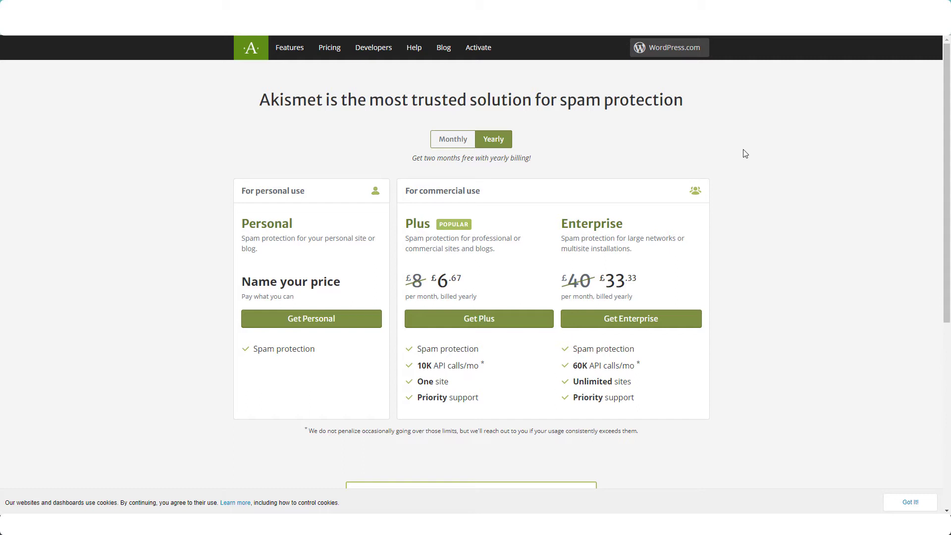
mouse_move(717, 150)
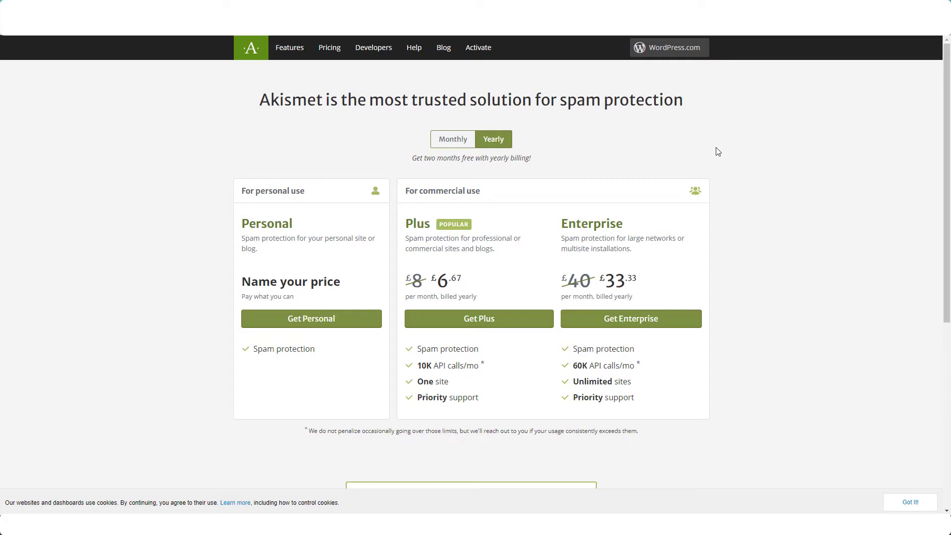
mouse_move(481, 237)
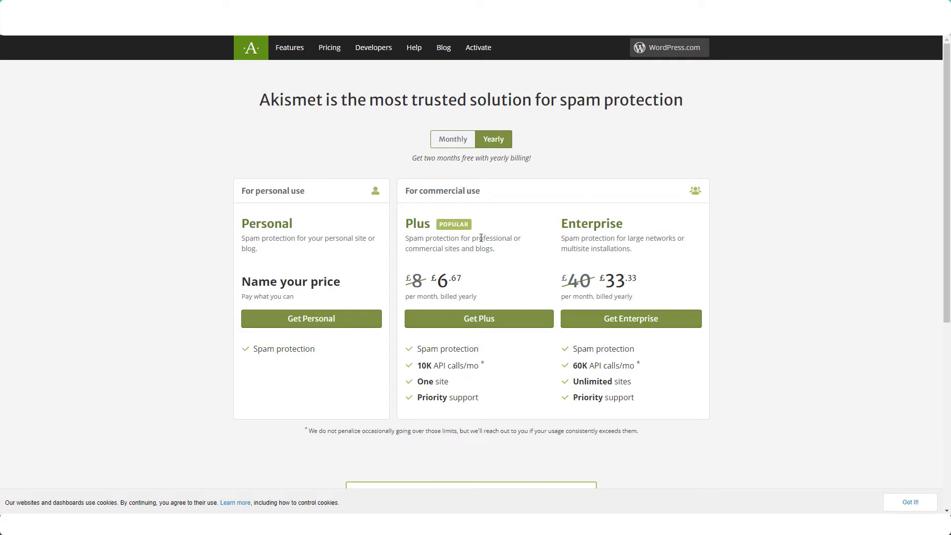
mouse_move(331, 217)
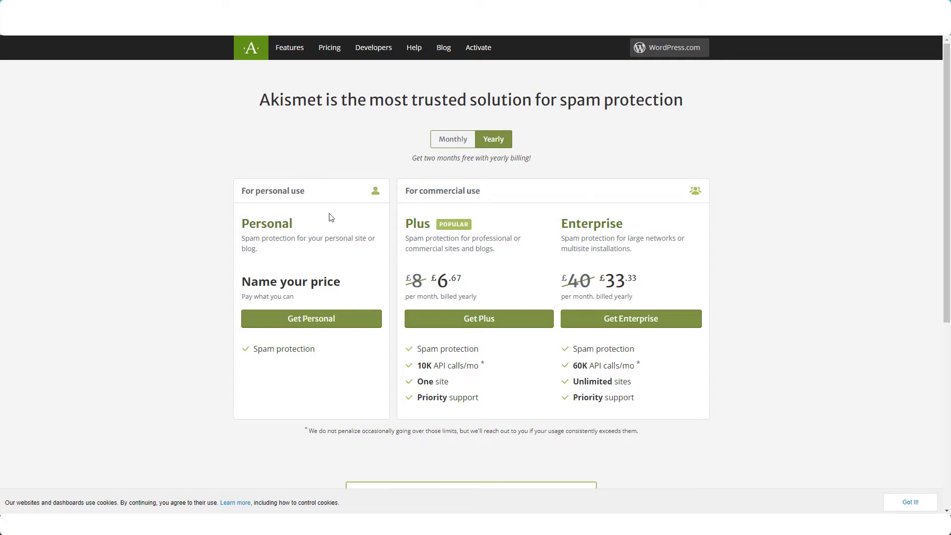
mouse_move(322, 318)
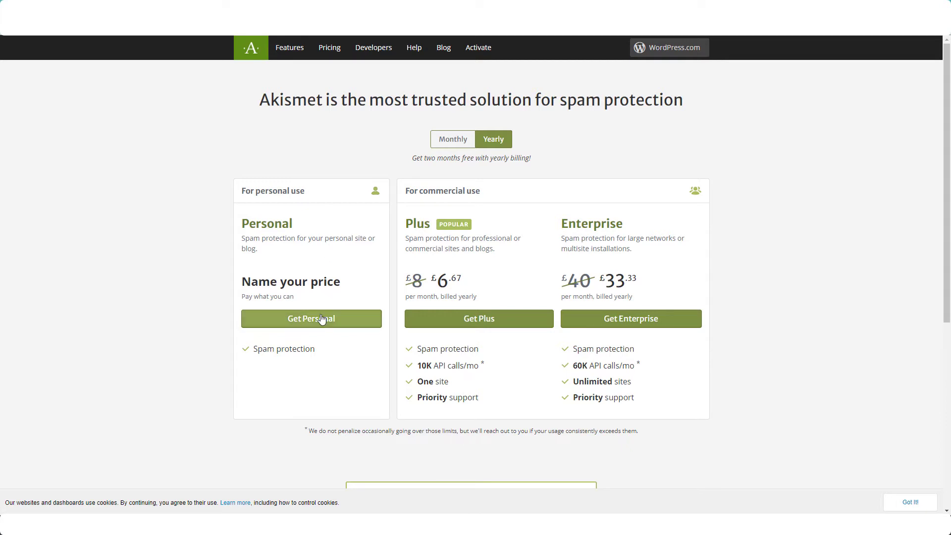
Choose the free Personal plan and submit the signup with all three eligibility boxes ticked.
click(311, 318)
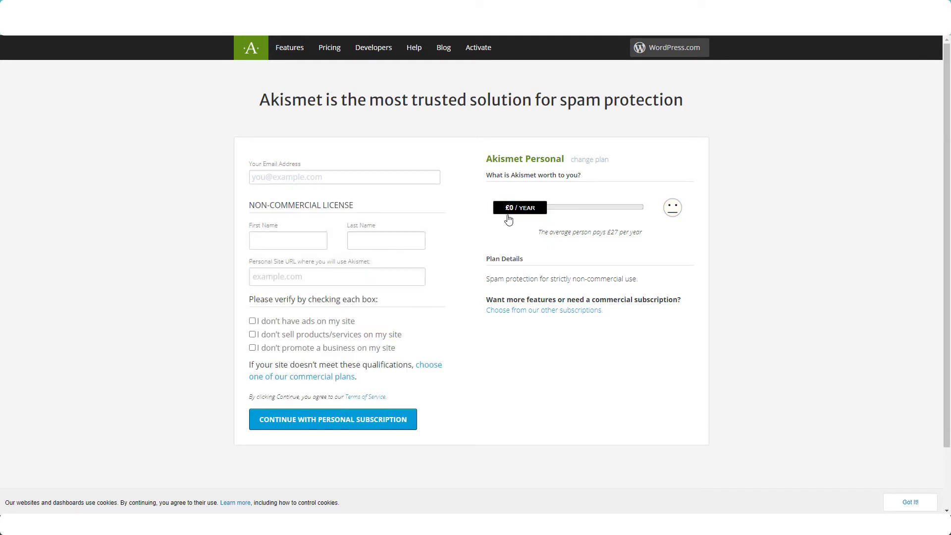
mouse_move(437, 206)
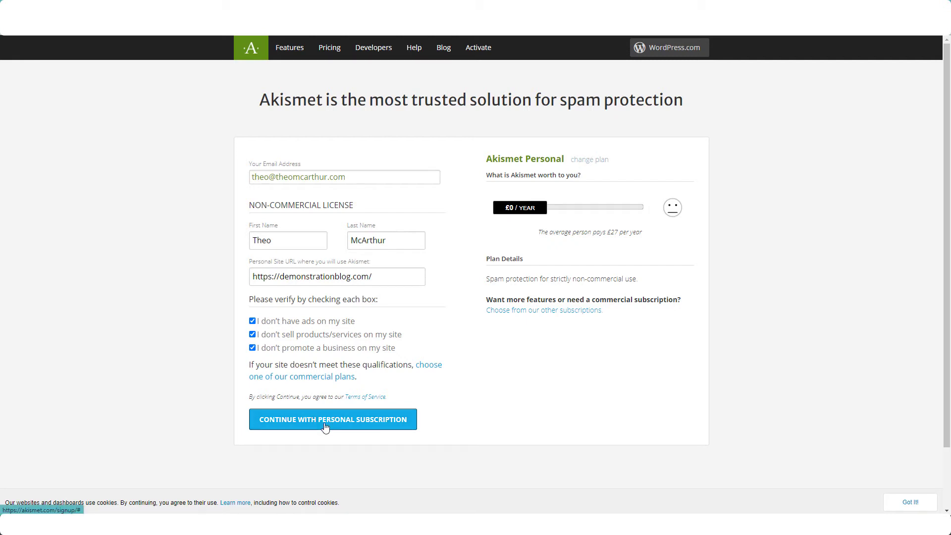
click(333, 419)
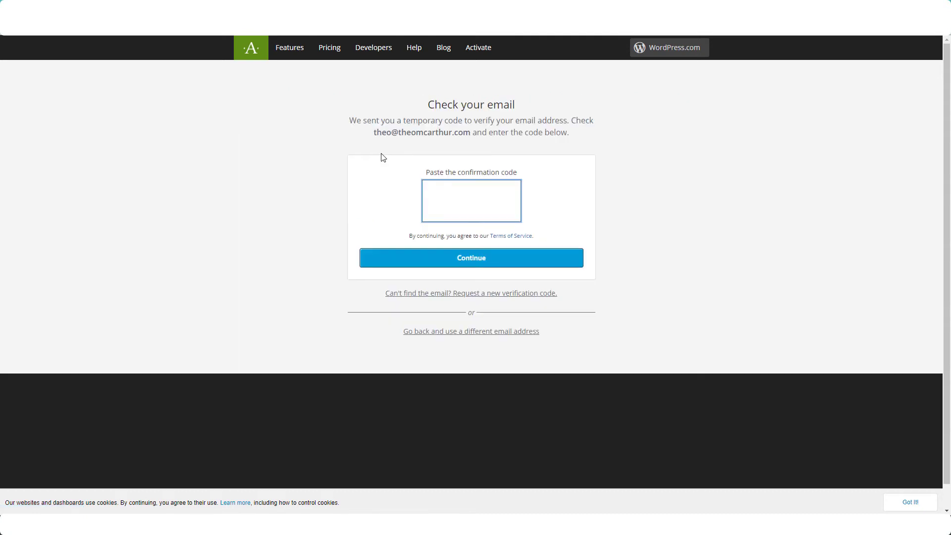
click(471, 201)
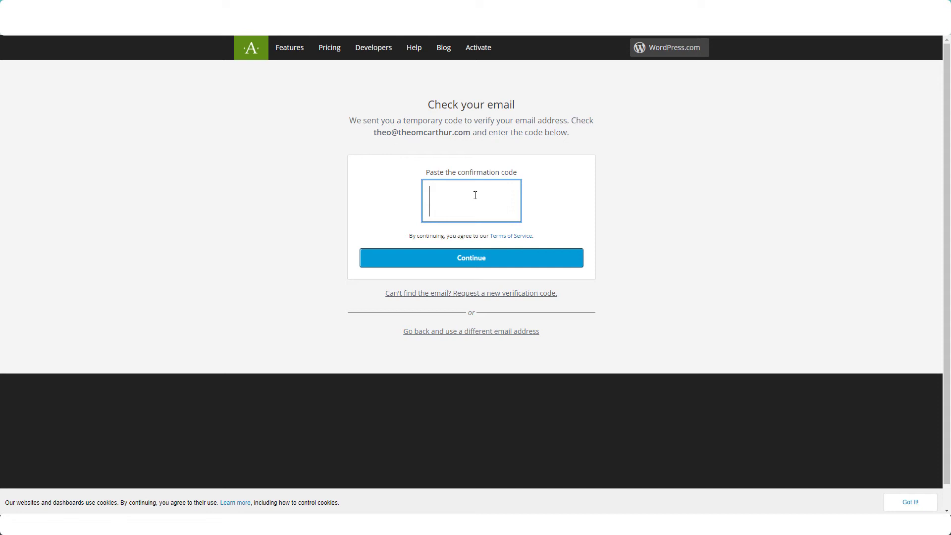
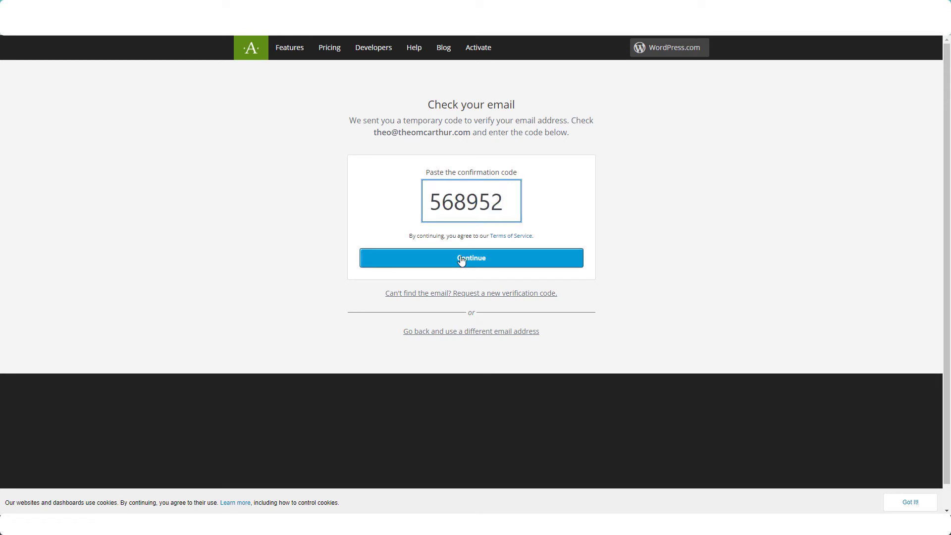
click(470, 258)
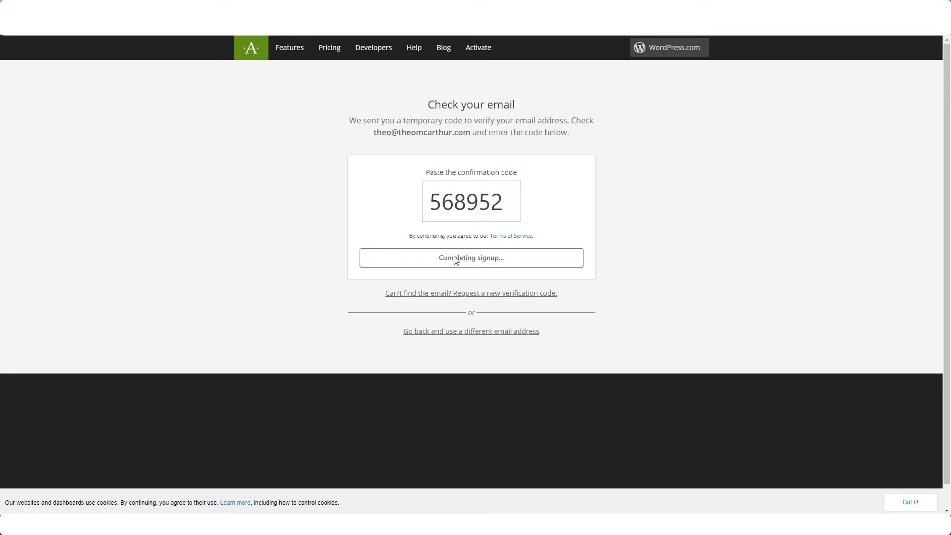
click(471, 257)
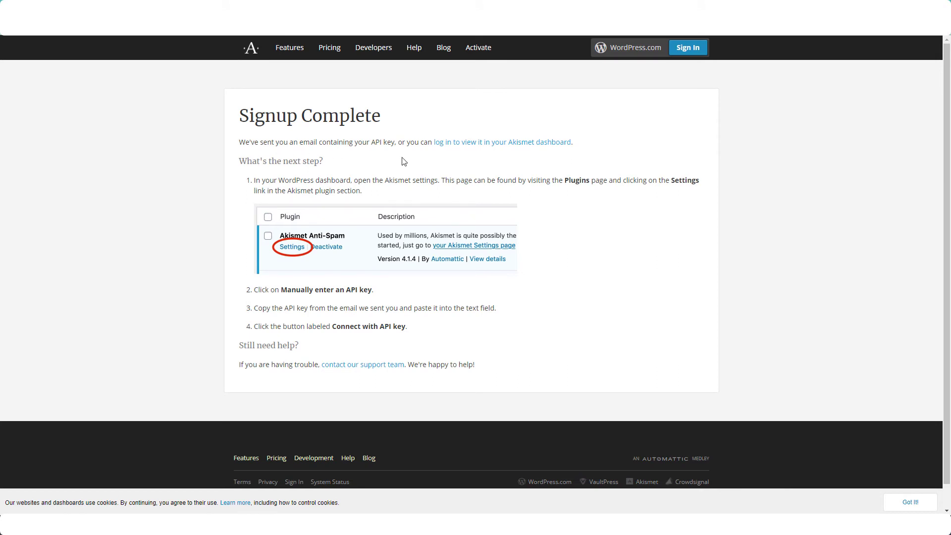
mouse_move(591, 258)
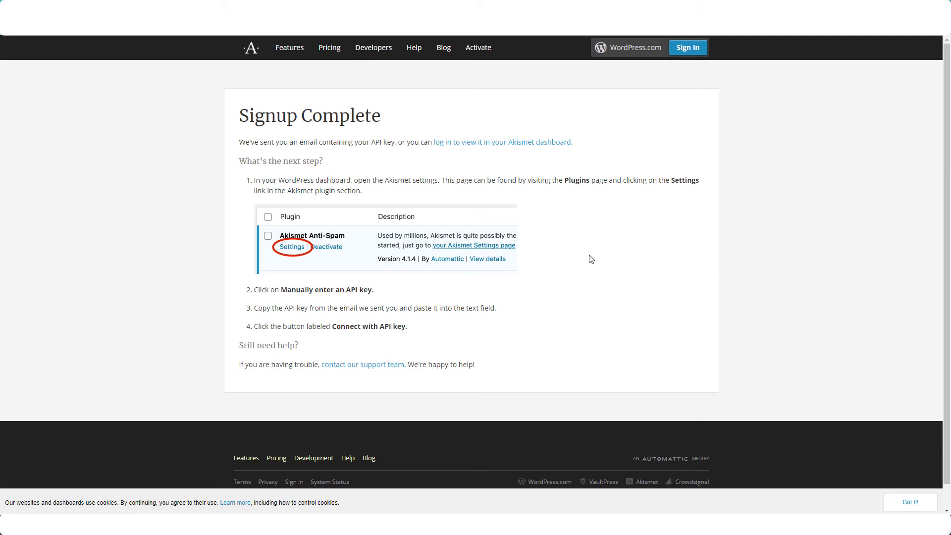
mouse_move(471, 91)
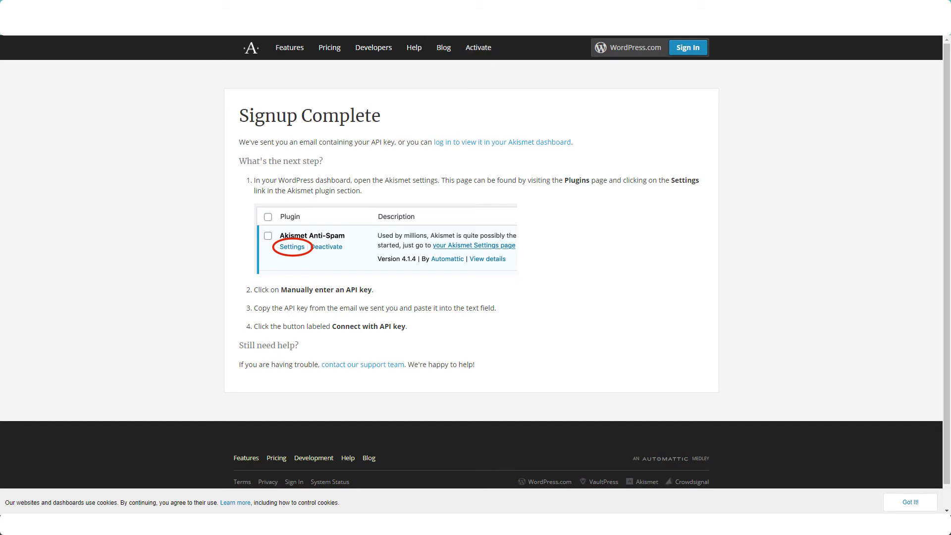
Reach Akismet's settings page from the Installed Plugins list.
click(291, 246)
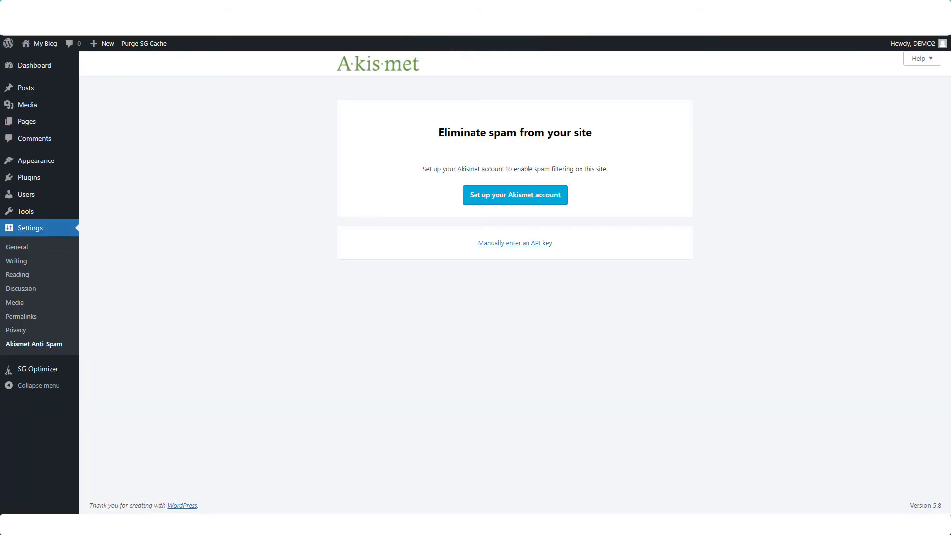
mouse_move(519, 269)
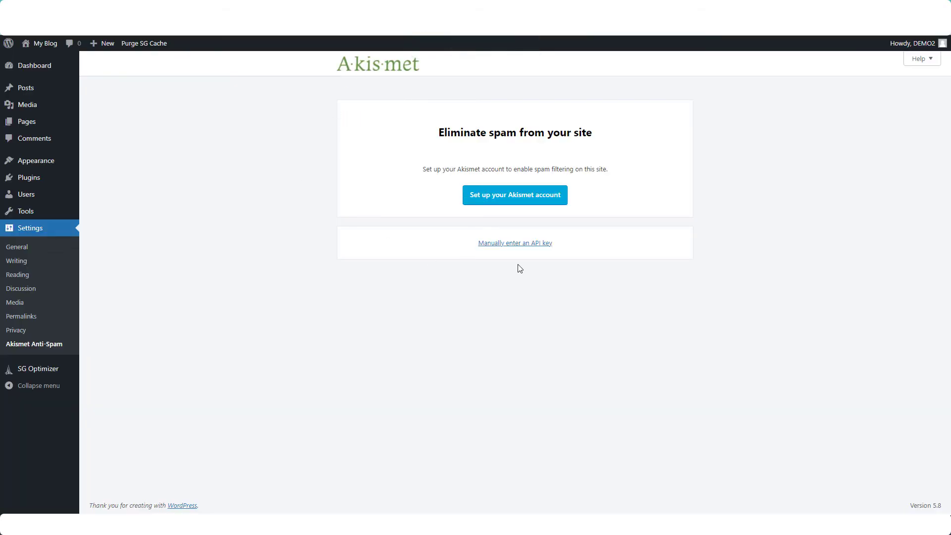
mouse_move(514, 243)
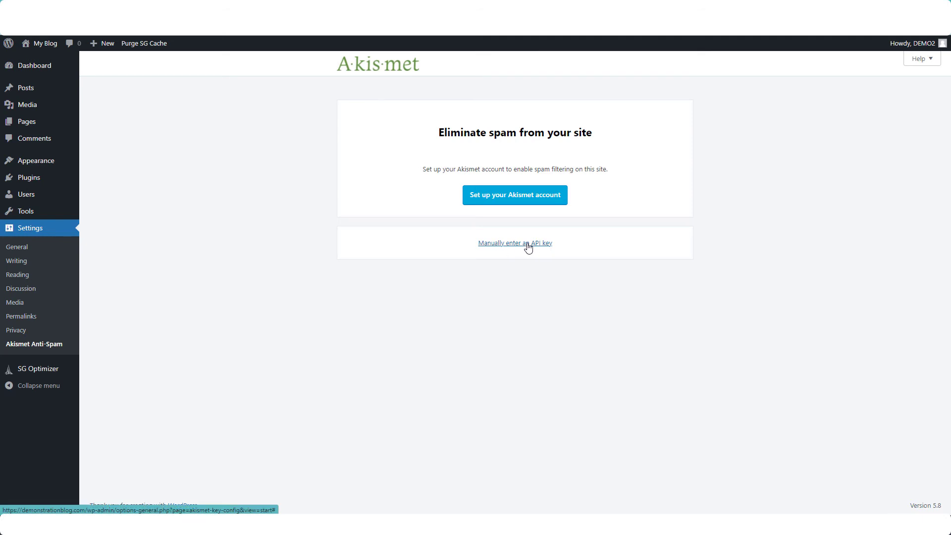
mouse_move(477, 240)
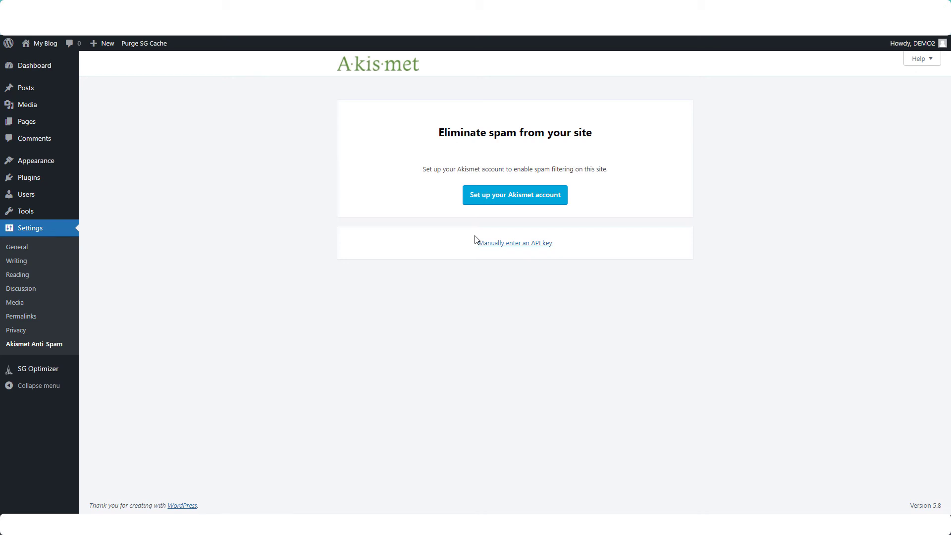
mouse_move(28, 177)
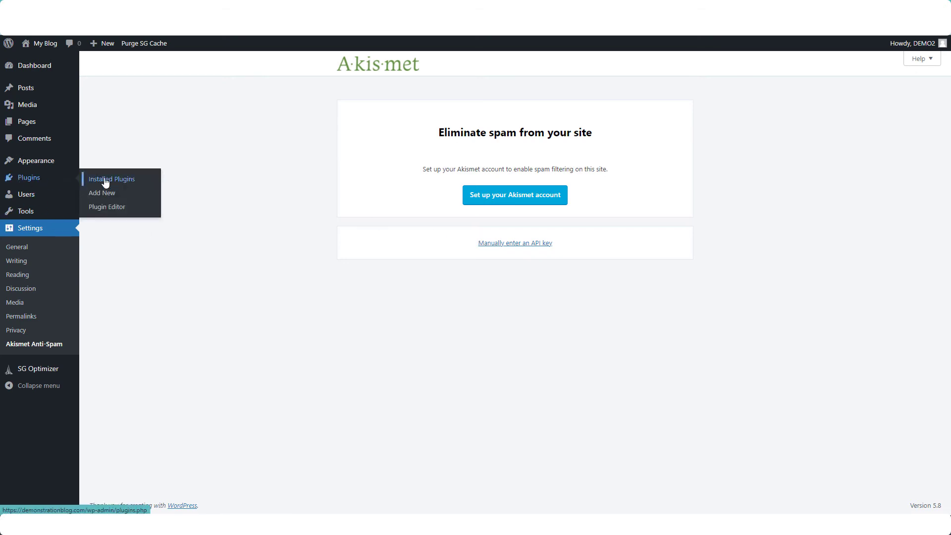
click(112, 180)
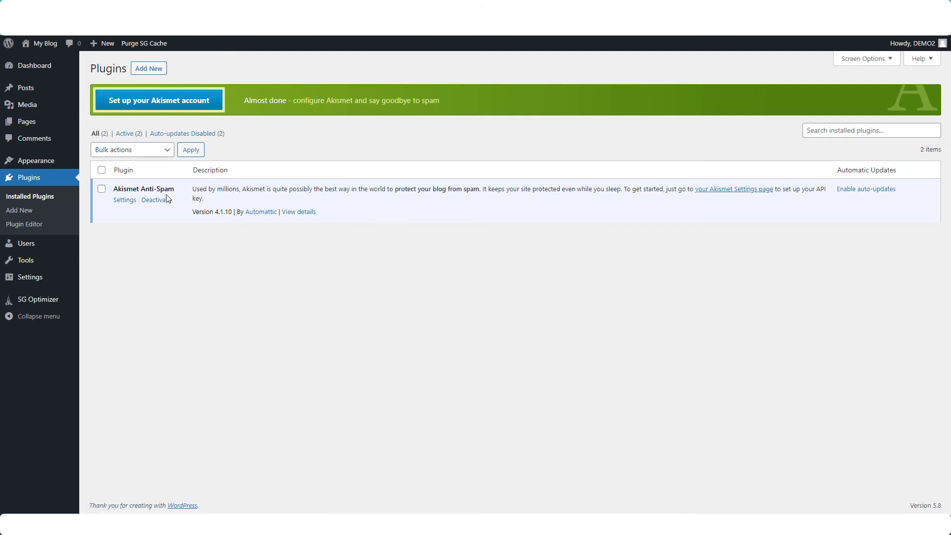
mouse_move(125, 199)
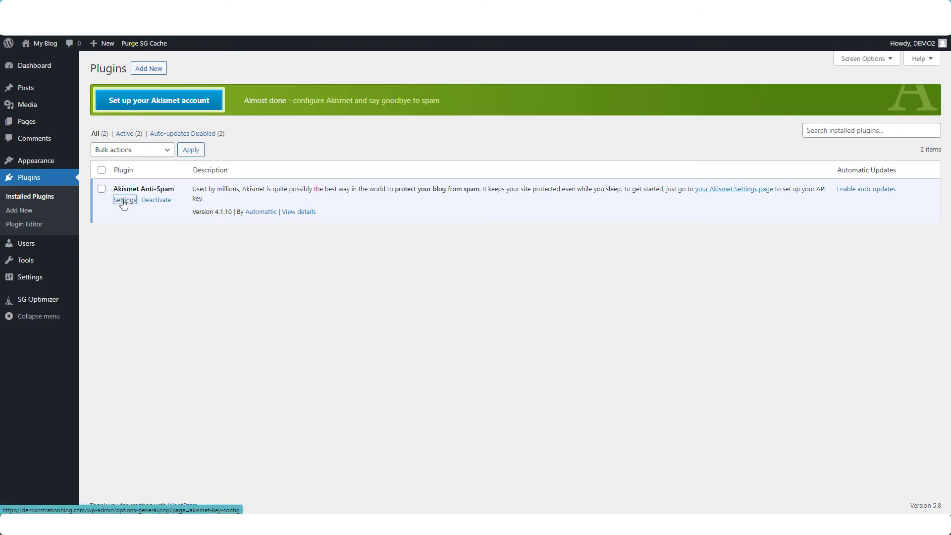
click(125, 200)
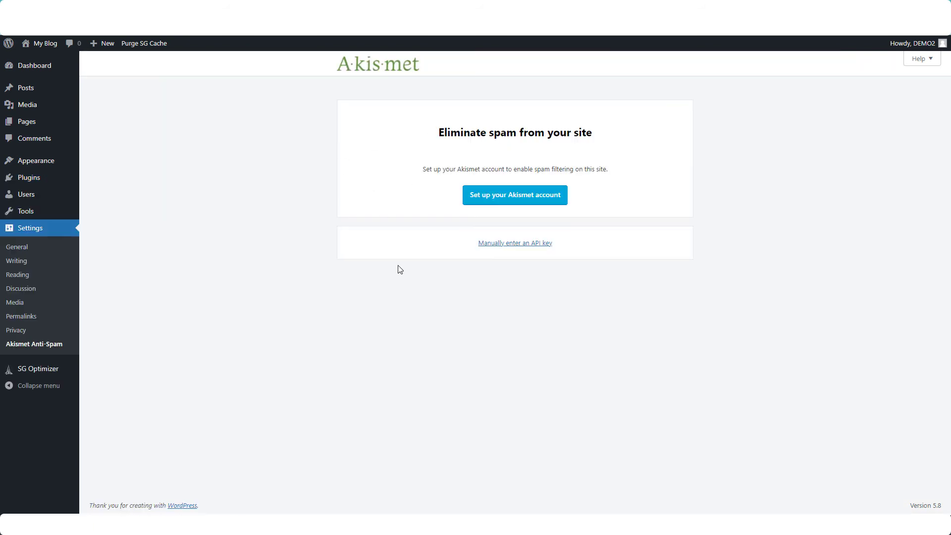
mouse_move(514, 243)
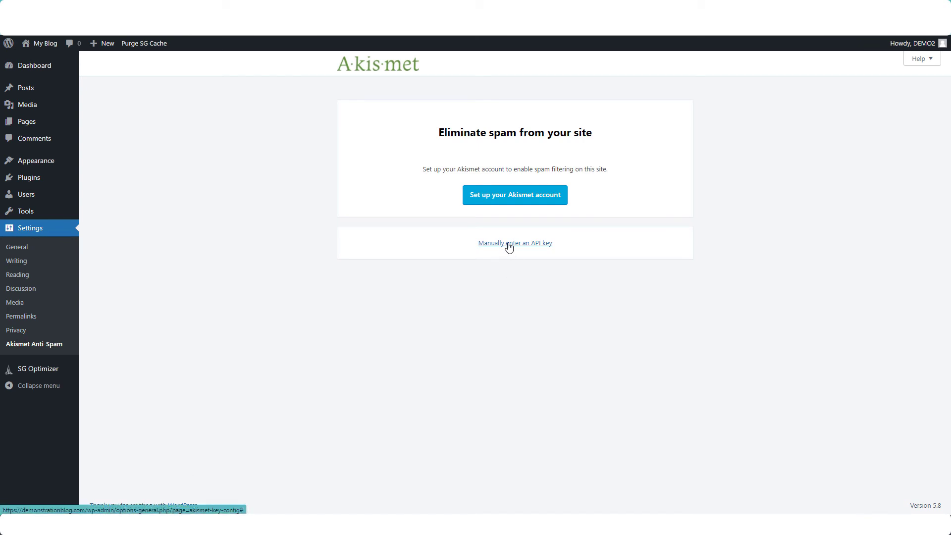
click(514, 243)
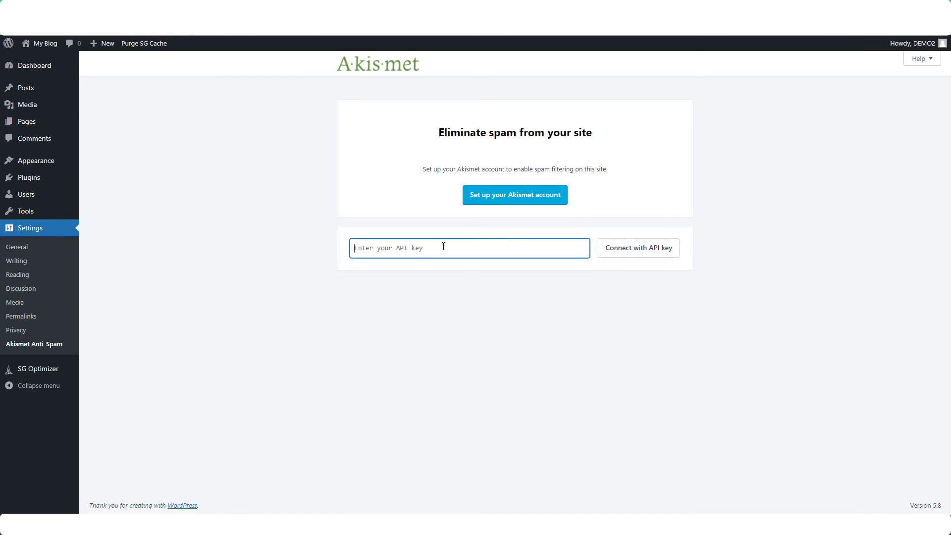
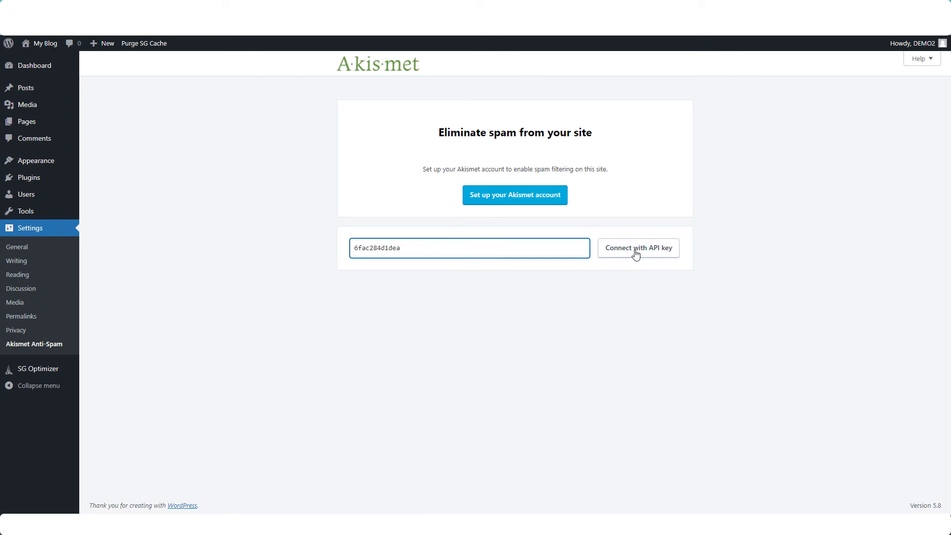
click(637, 248)
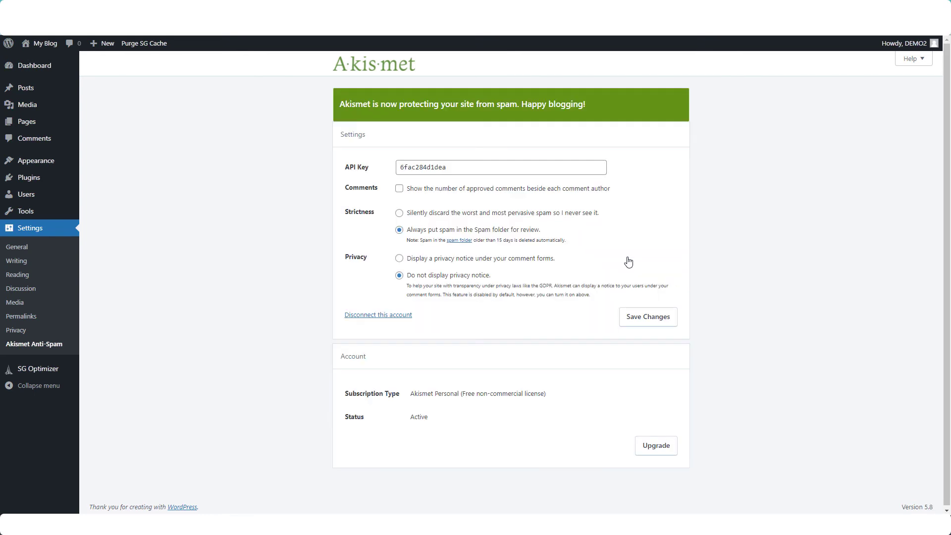
mouse_move(511, 130)
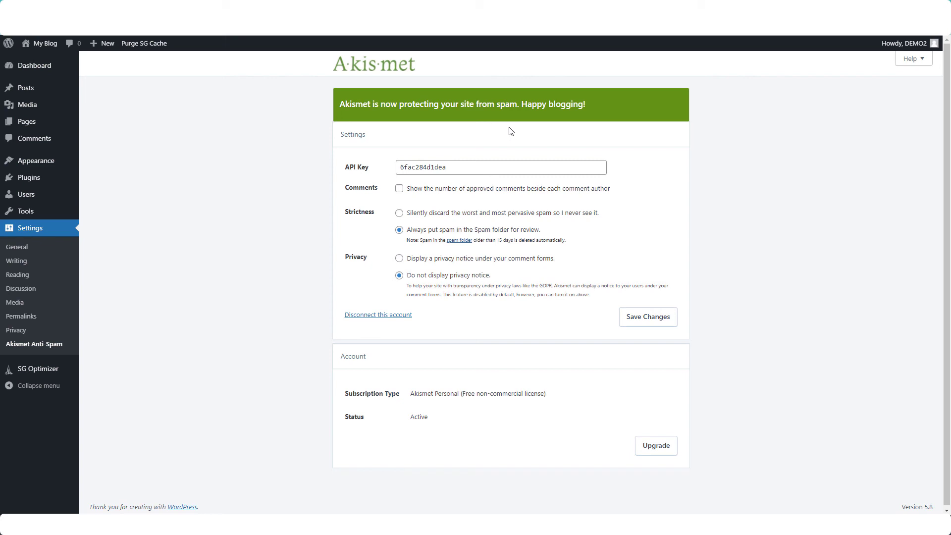
mouse_move(559, 304)
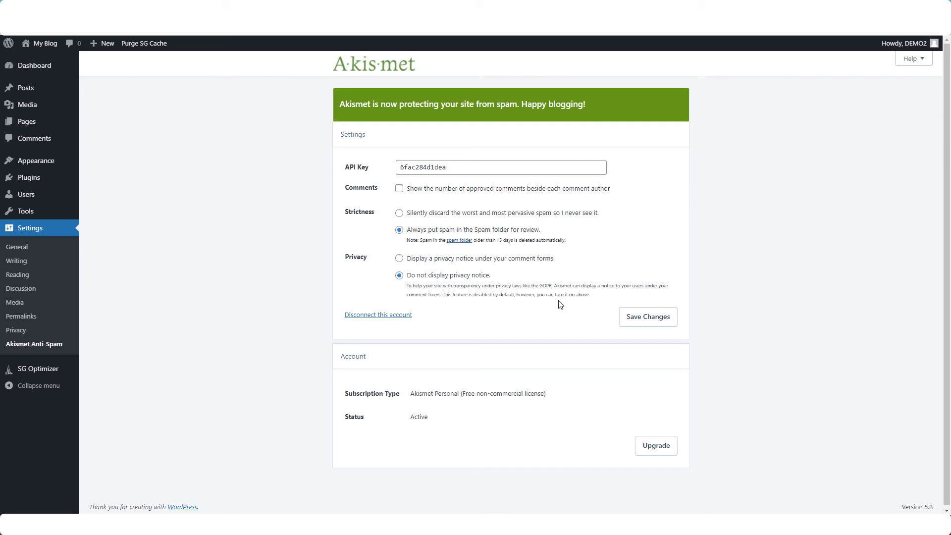
mouse_move(376, 237)
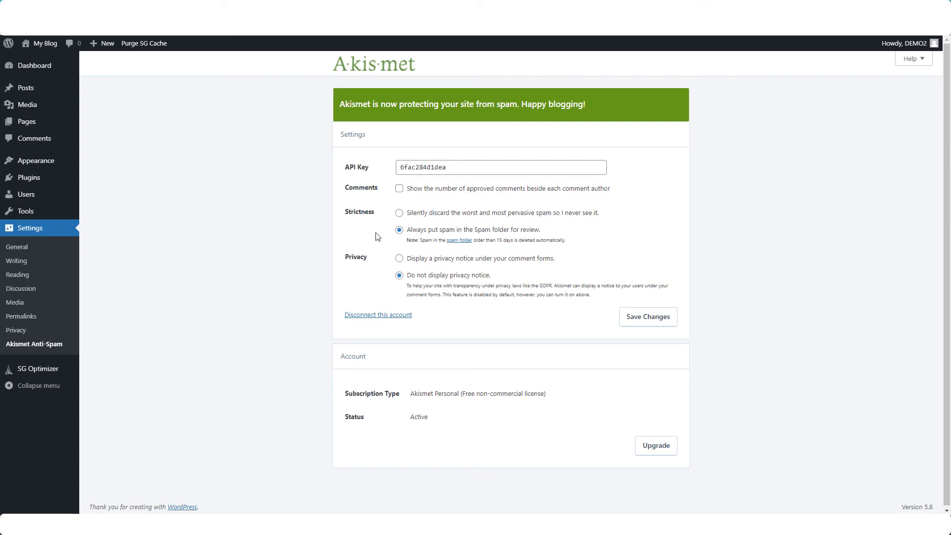
mouse_move(399, 216)
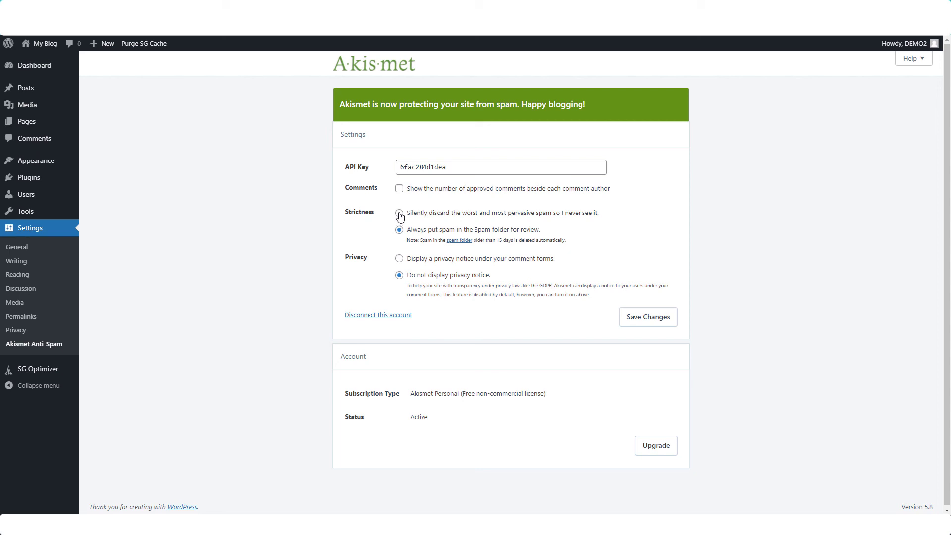
Set strictness to silently discard the worst and most pervasive spam and save changes.
click(399, 212)
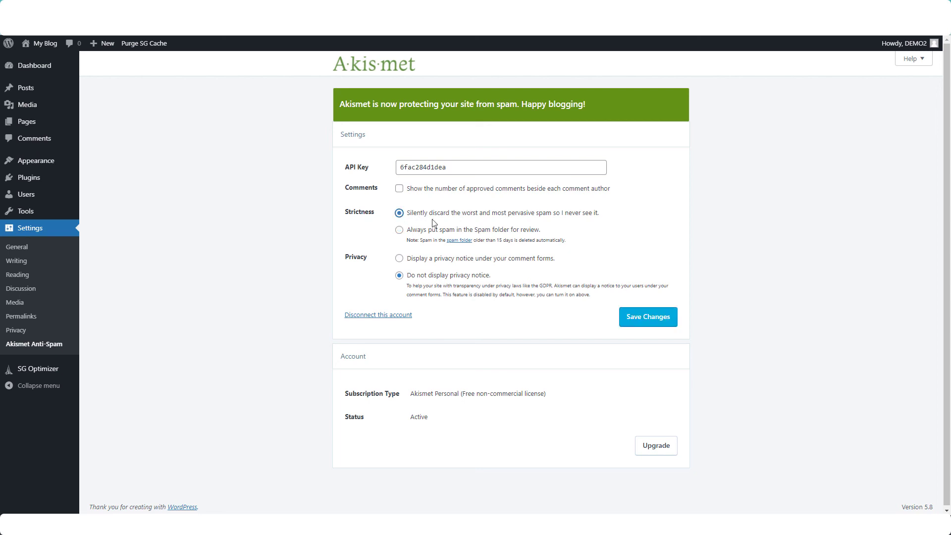
mouse_move(518, 221)
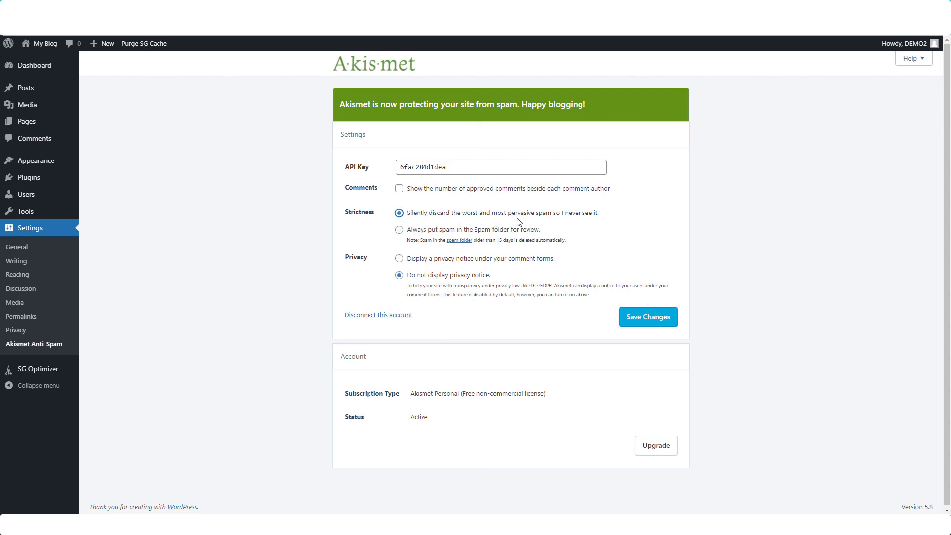
mouse_move(580, 225)
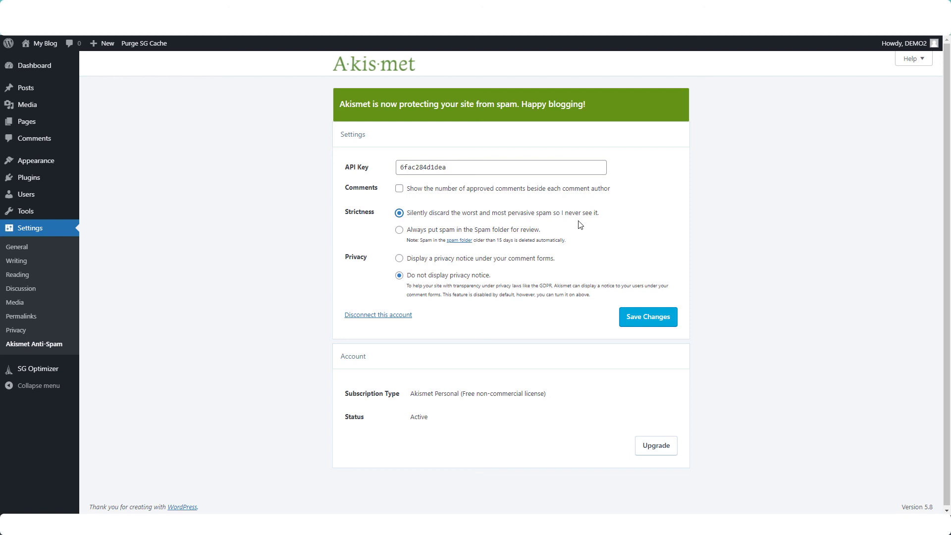
mouse_move(637, 266)
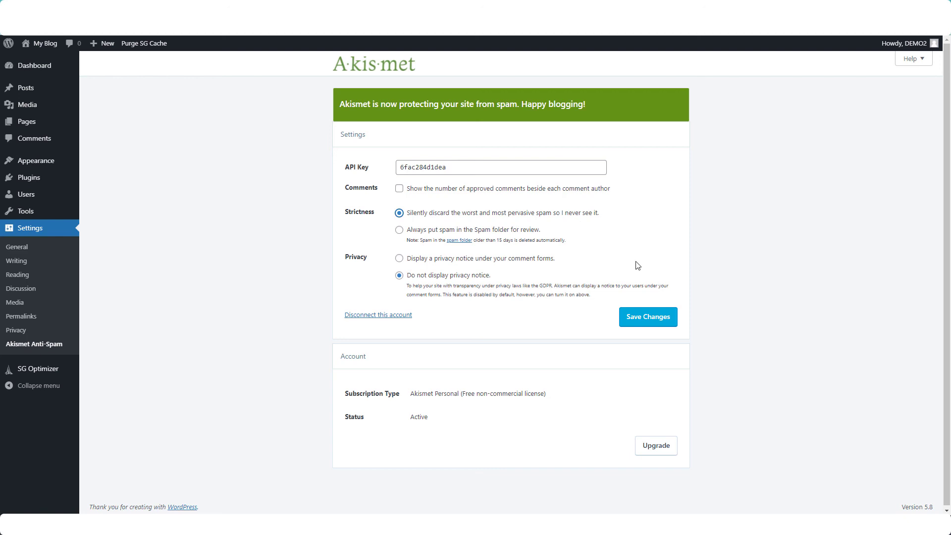
click(647, 317)
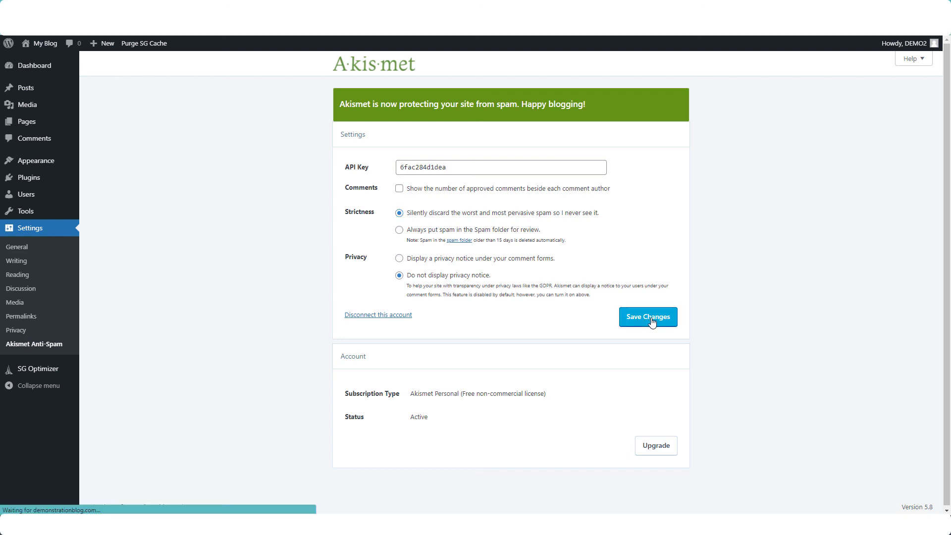
click(648, 317)
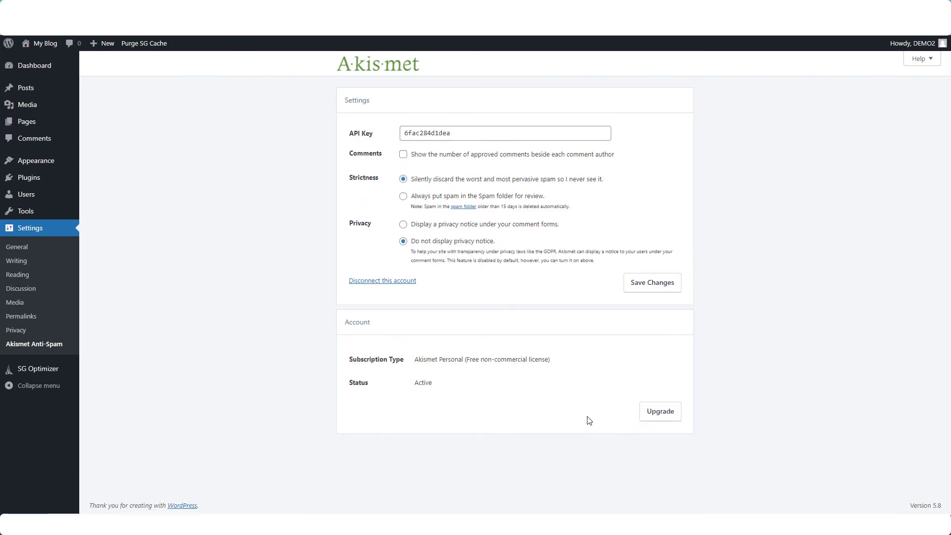